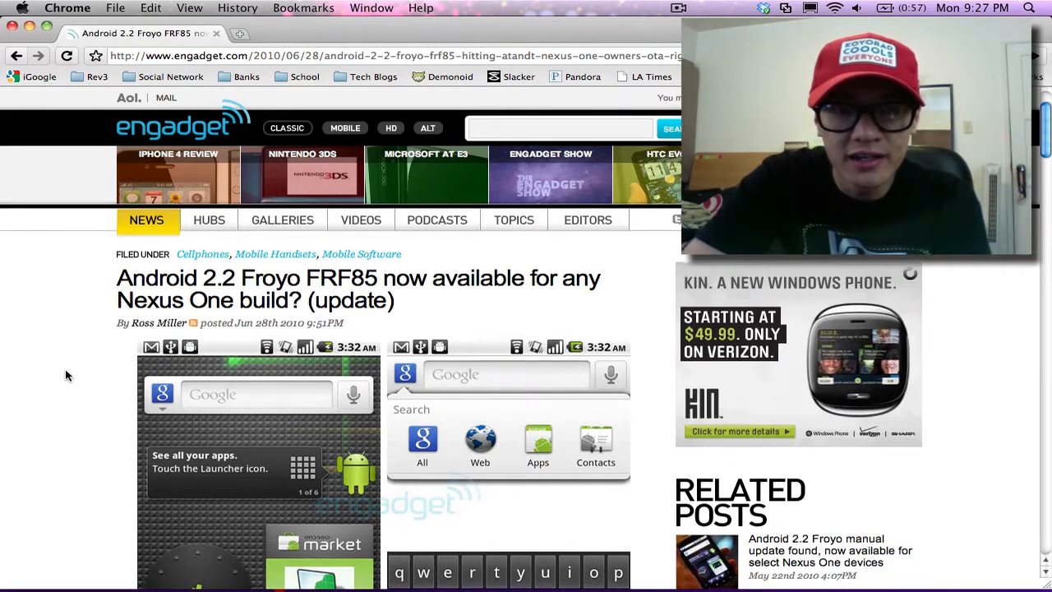
Start downloading the FRF85 update zip from the Engadget article's Update 3 'Google here' link
scroll(down, 3)
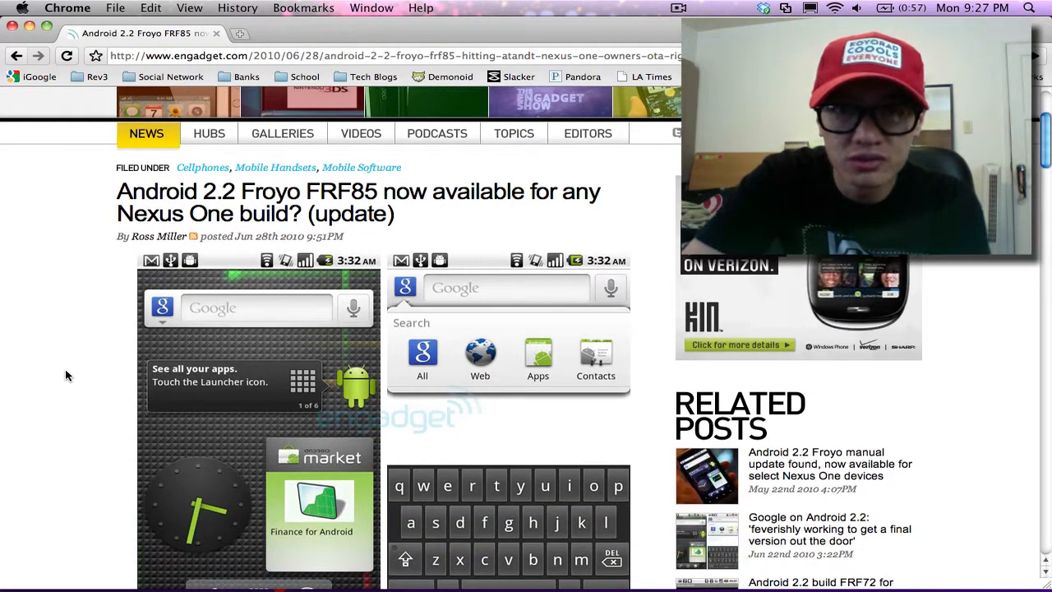
scroll(down, 3)
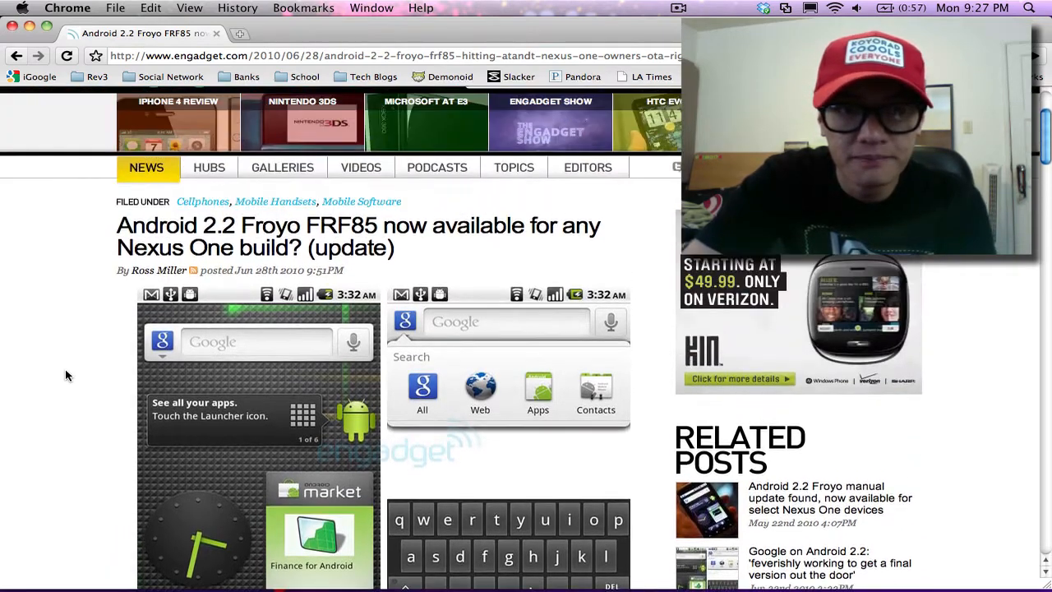
scroll(down, 3)
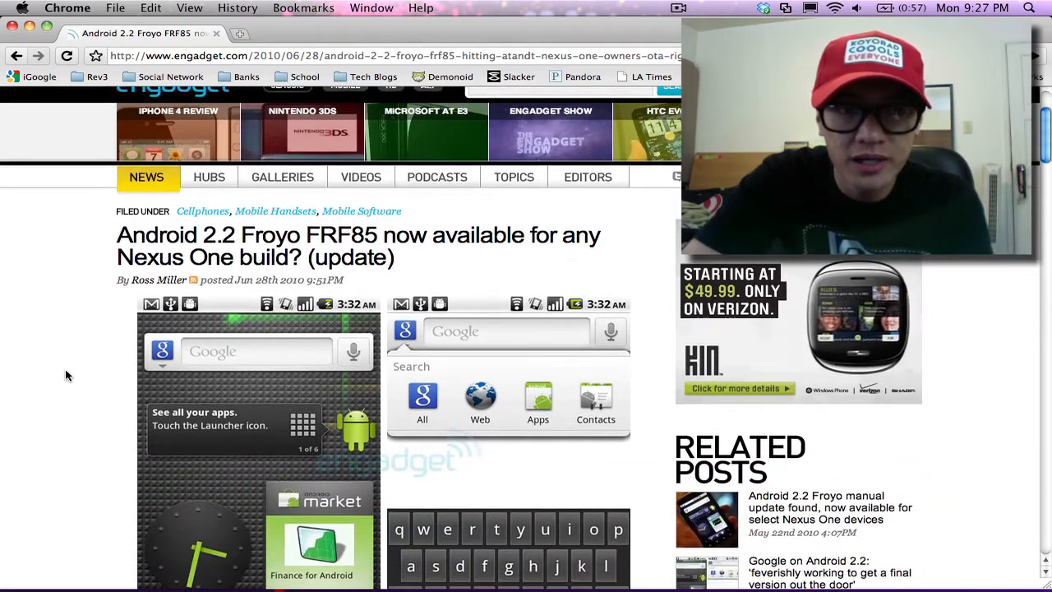
scroll(down, 3)
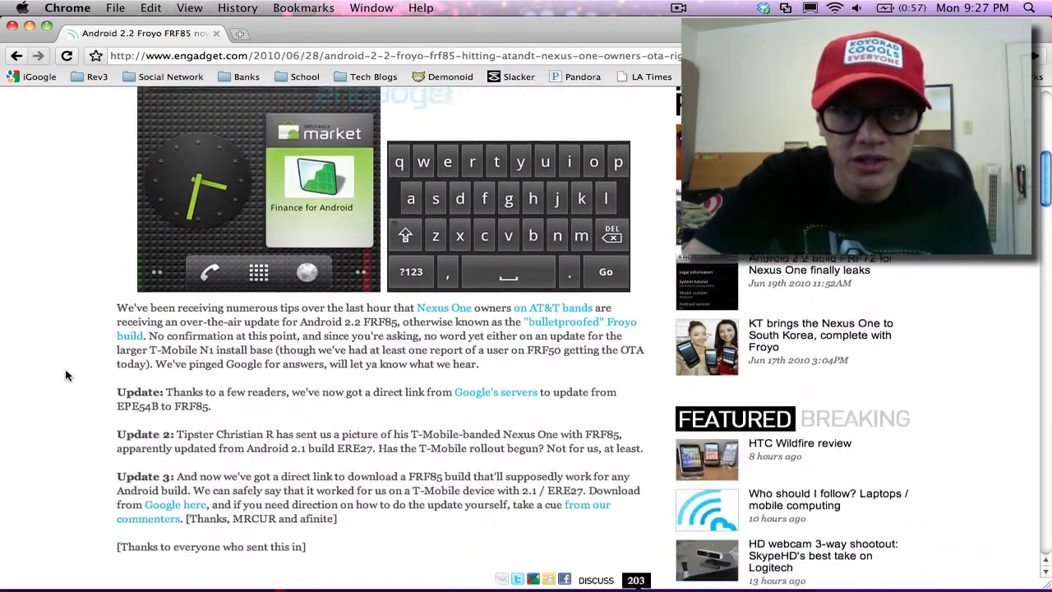
scroll(down, 3)
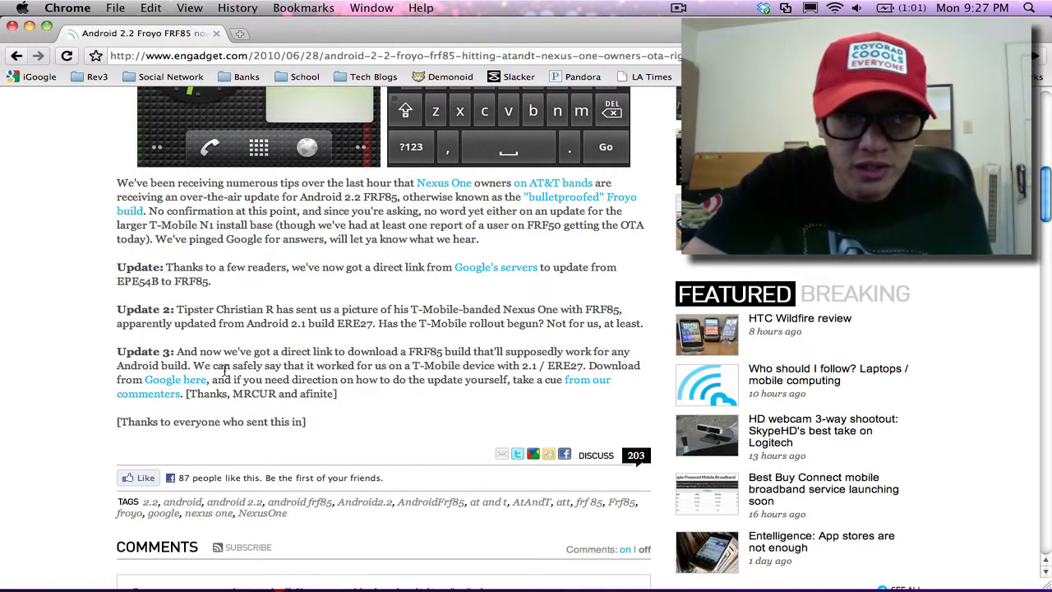
mouse_move(175, 379)
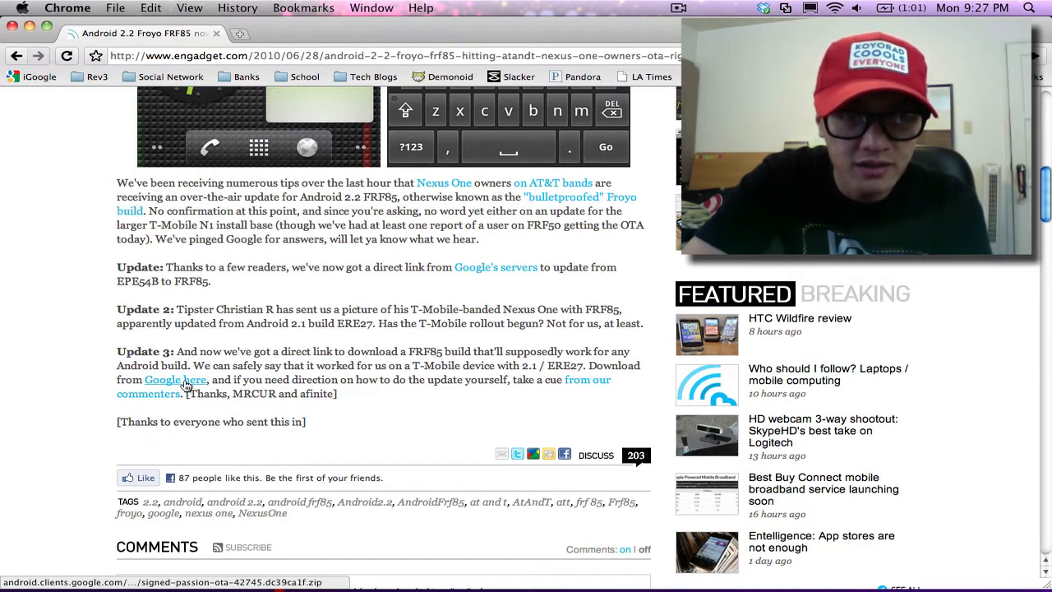
click(174, 379)
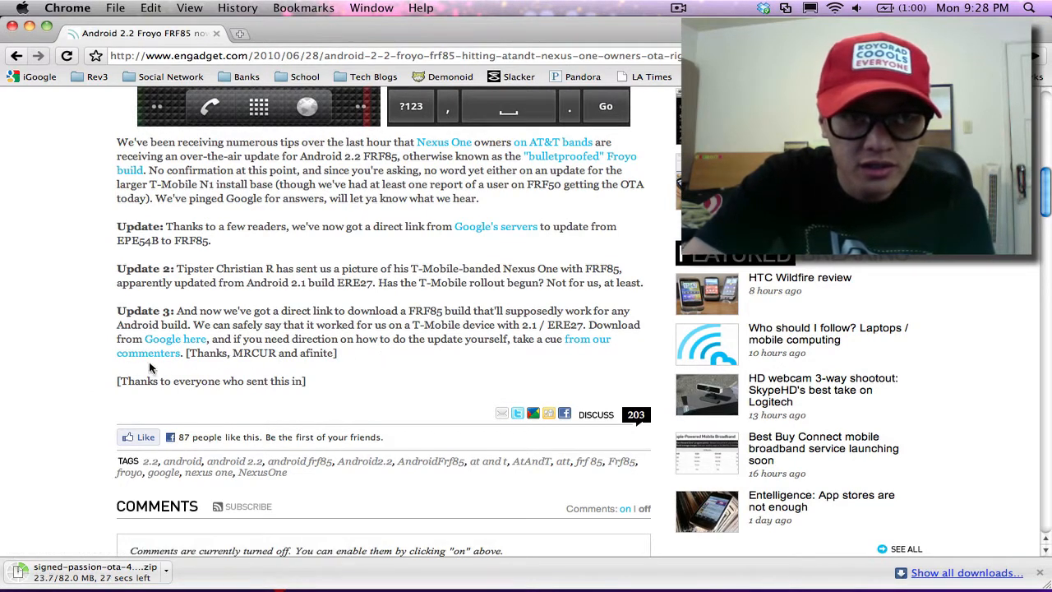
Show the article's comments and read the manual update steps while the zip finishes downloading
click(148, 352)
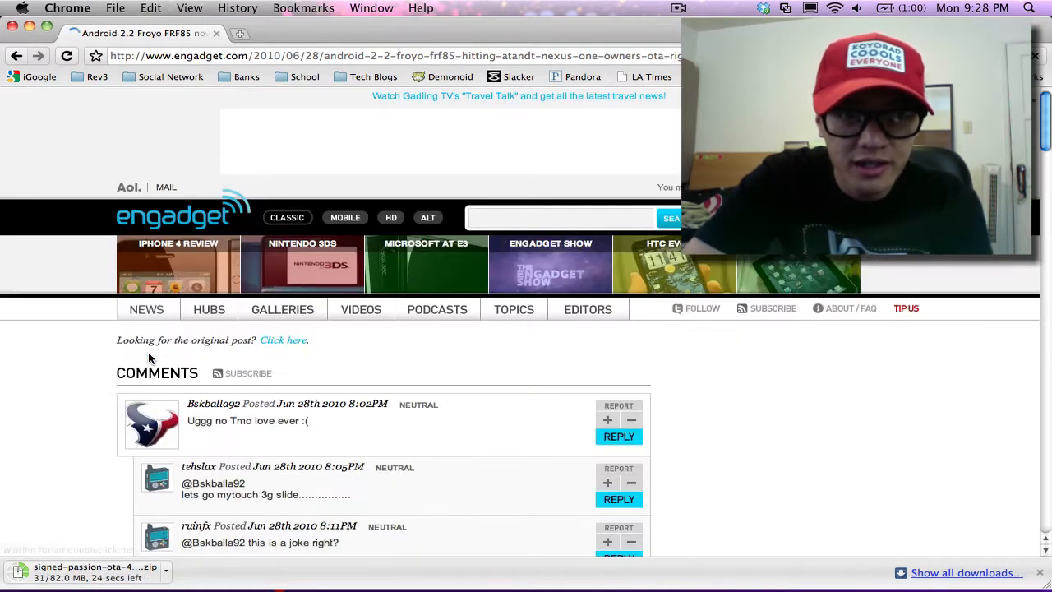
scroll(down, 3)
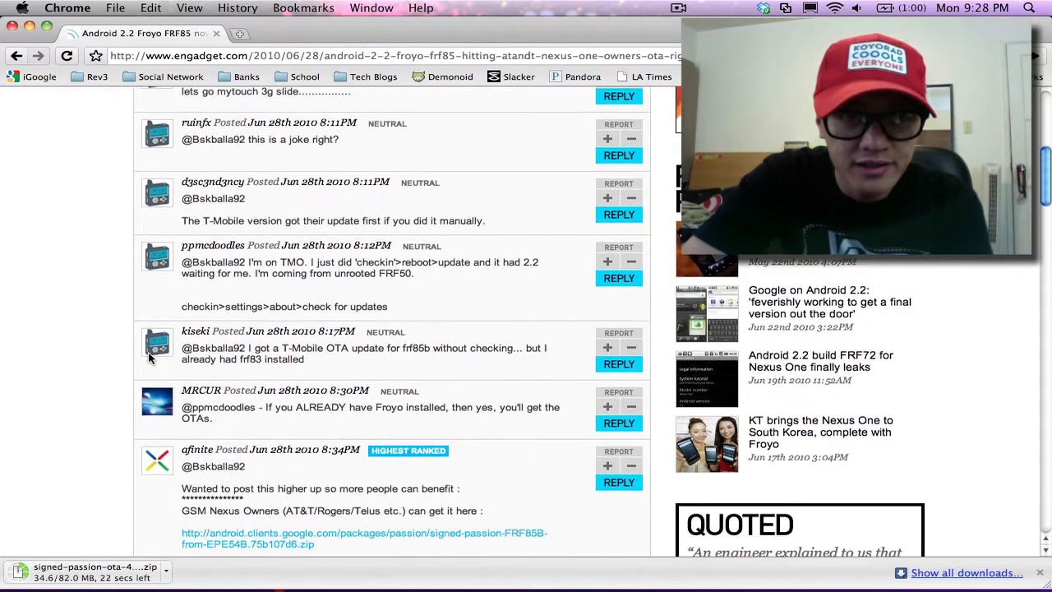
scroll(down, 3)
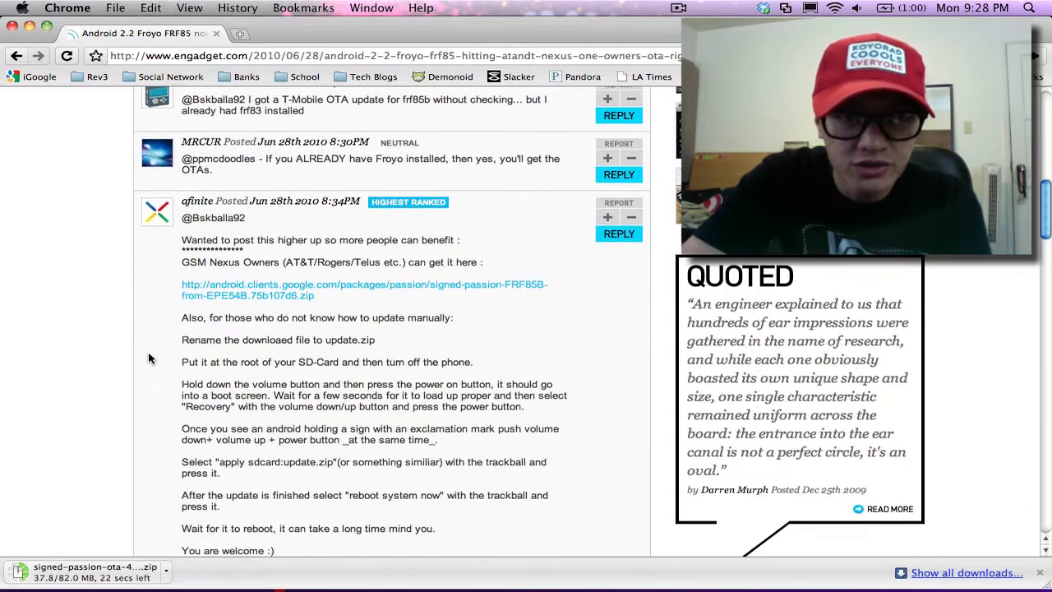
scroll(down, 3)
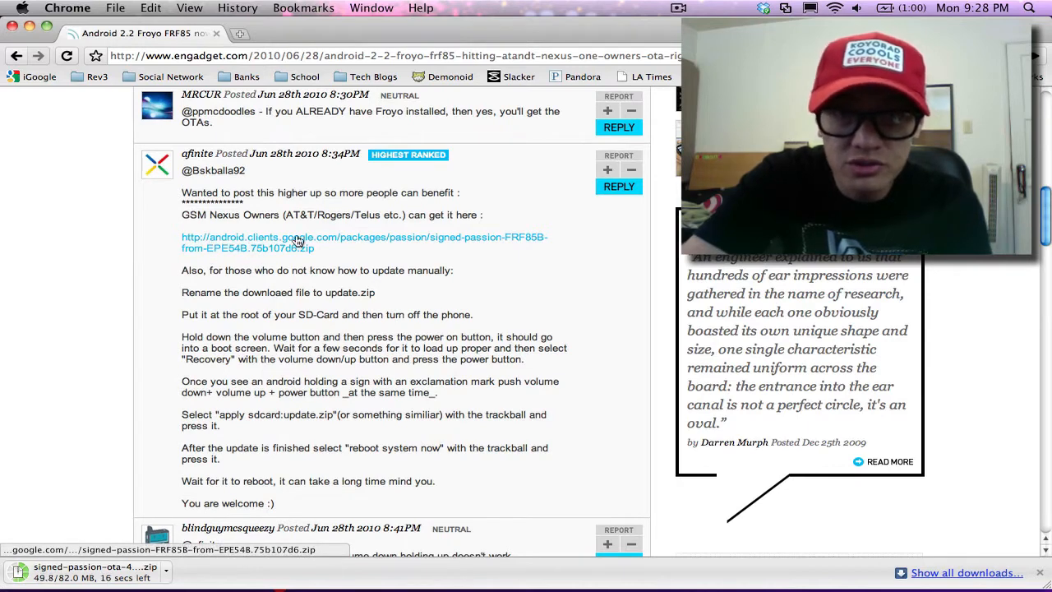
mouse_move(115, 250)
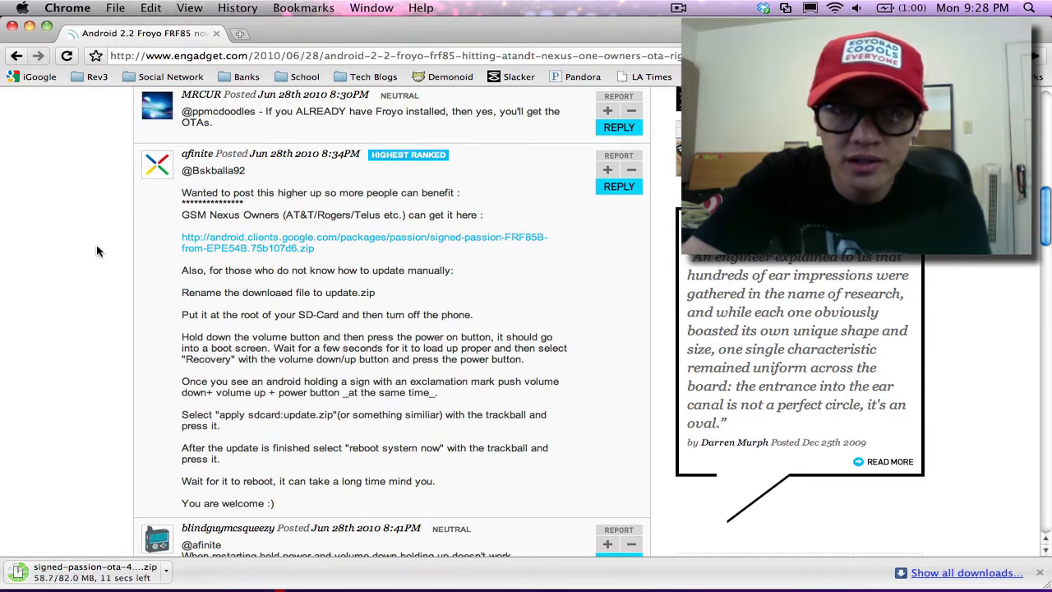
scroll(down, 3)
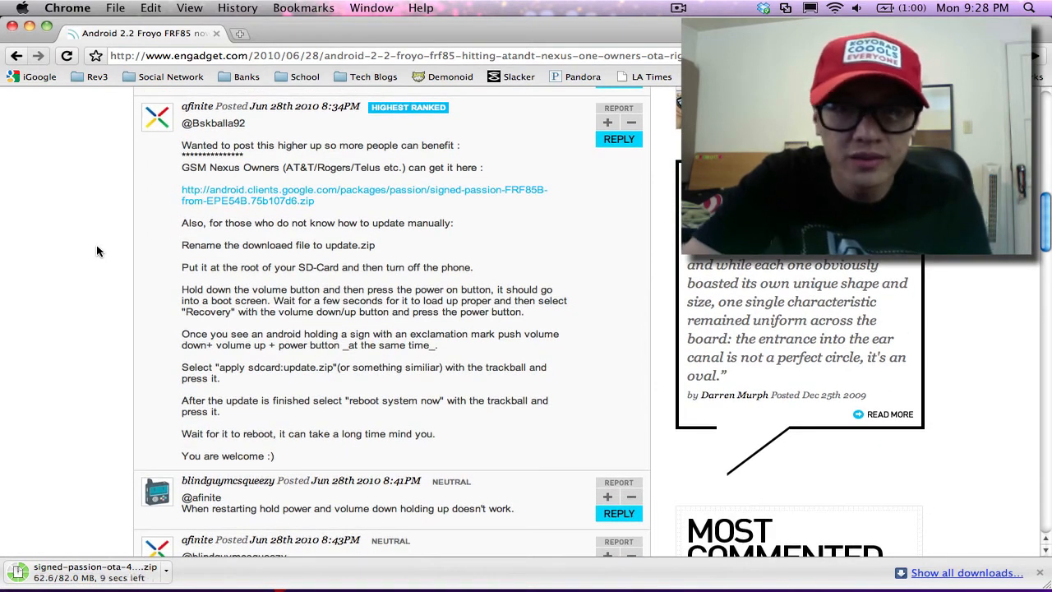
mouse_move(206, 194)
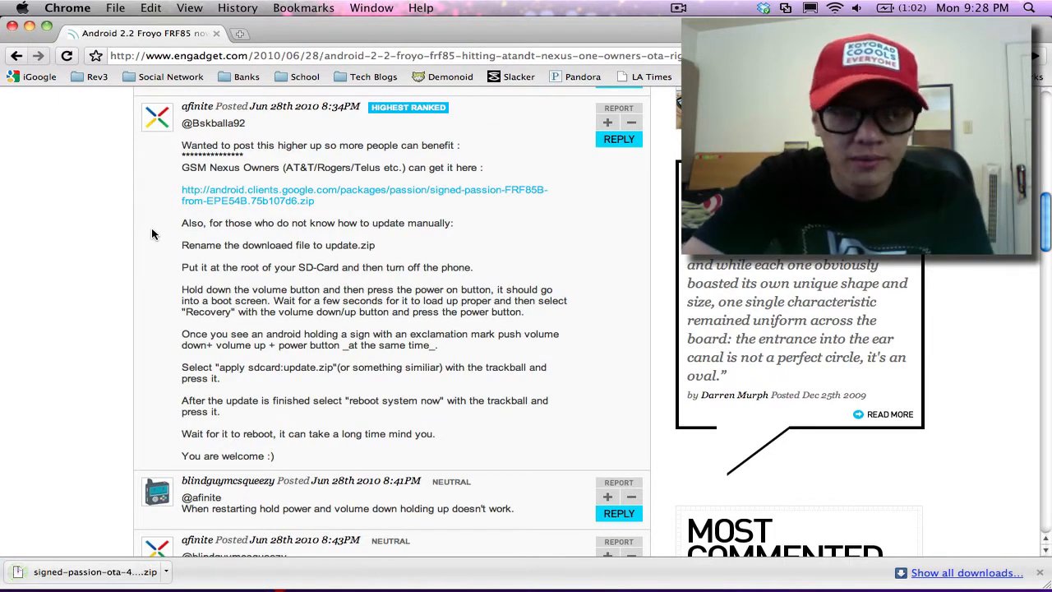
scroll(down, 3)
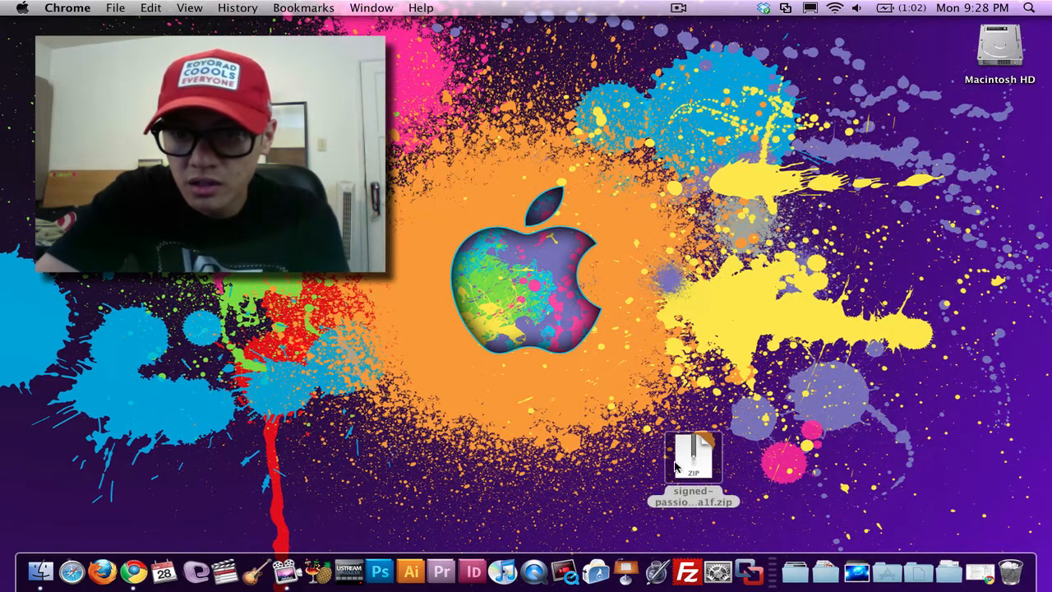
Rename the desktop zip to update.zip and open the phone's mounted NO NAME SD card
click(692, 456)
text(update)
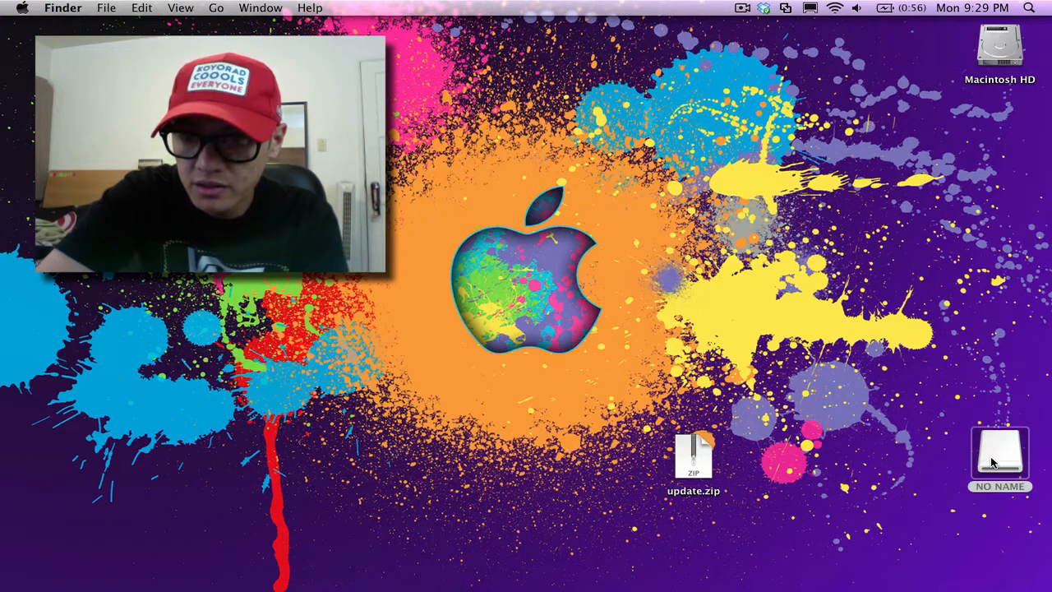
double_click(999, 454)
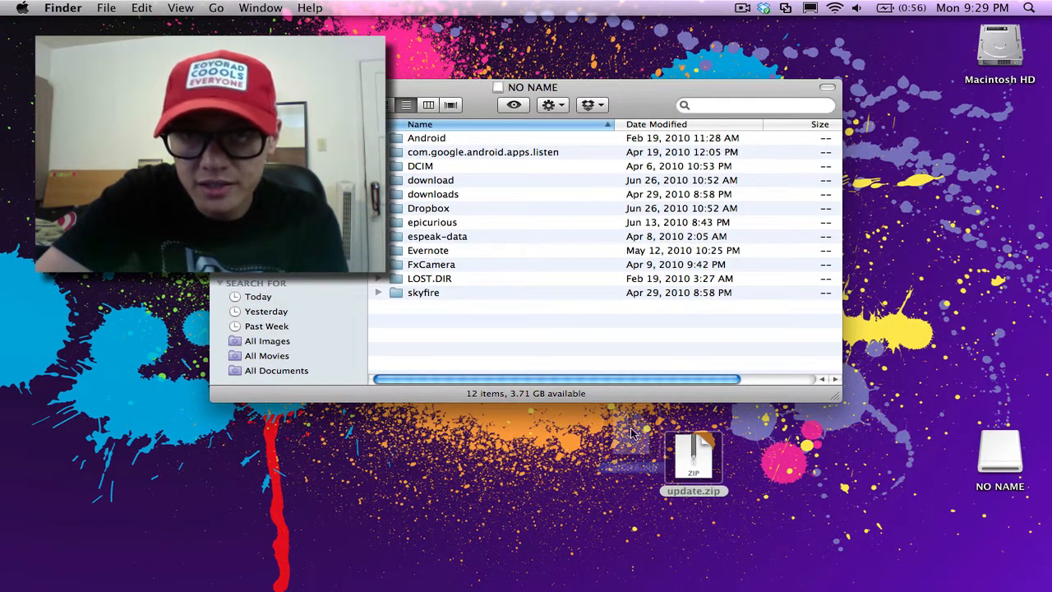
Copy update.zip into the NO NAME SD card root and close its Finder window
drag(693, 456, 470, 345)
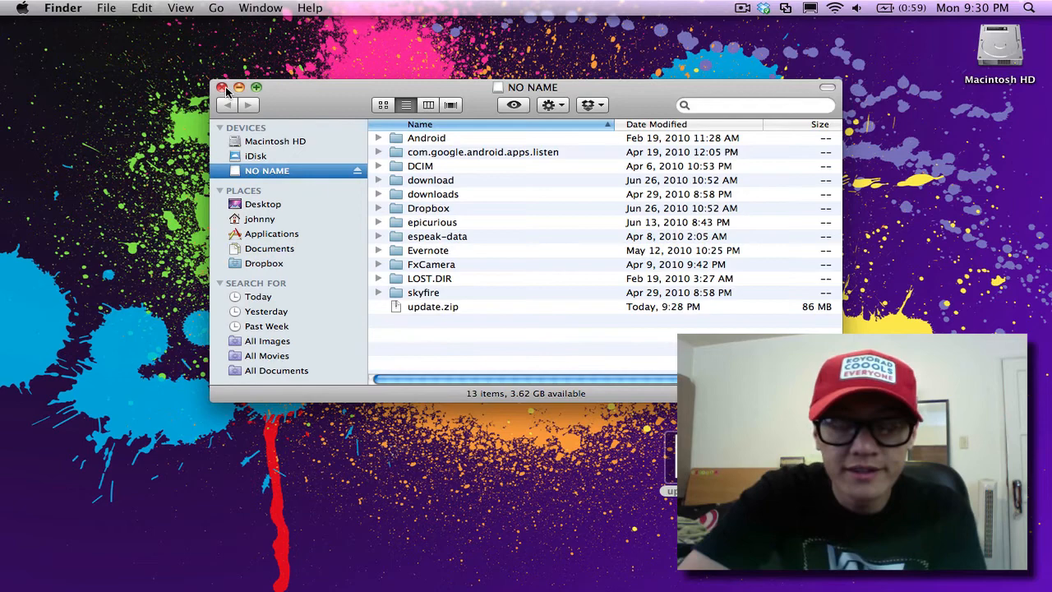
click(222, 87)
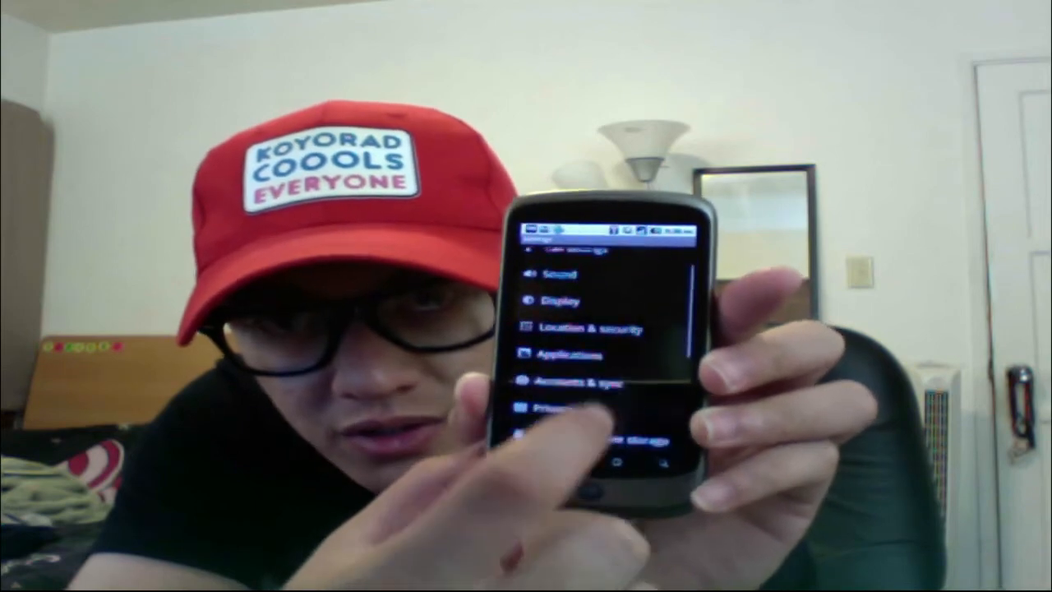
scroll(down, 3)
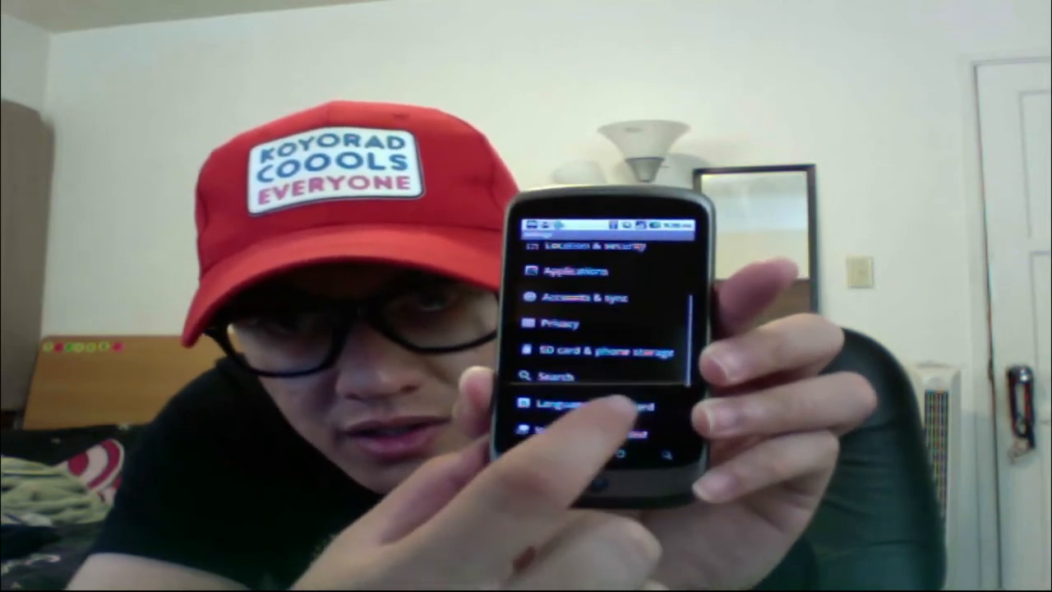
scroll(down, 3)
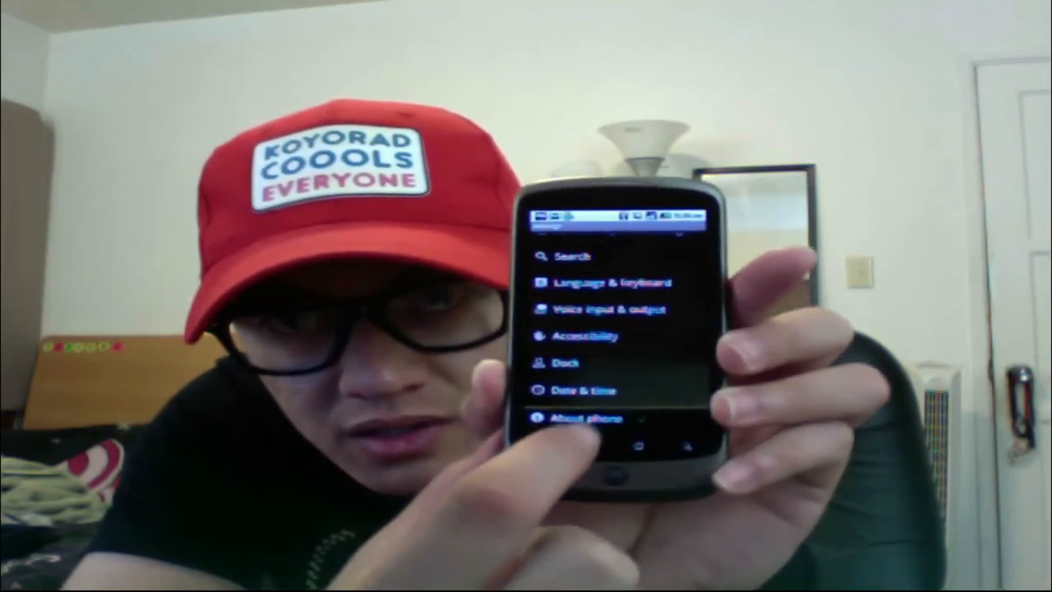